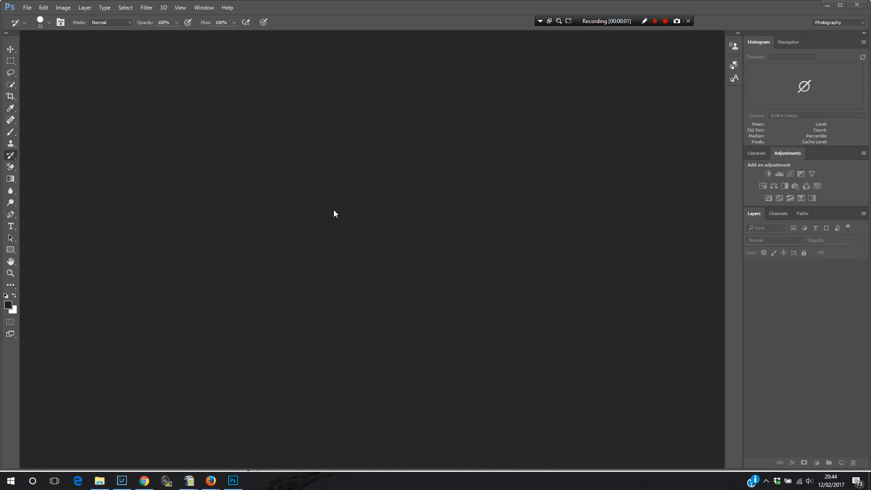
{"action": "mouse_move", "coordinate": [308, 195]}
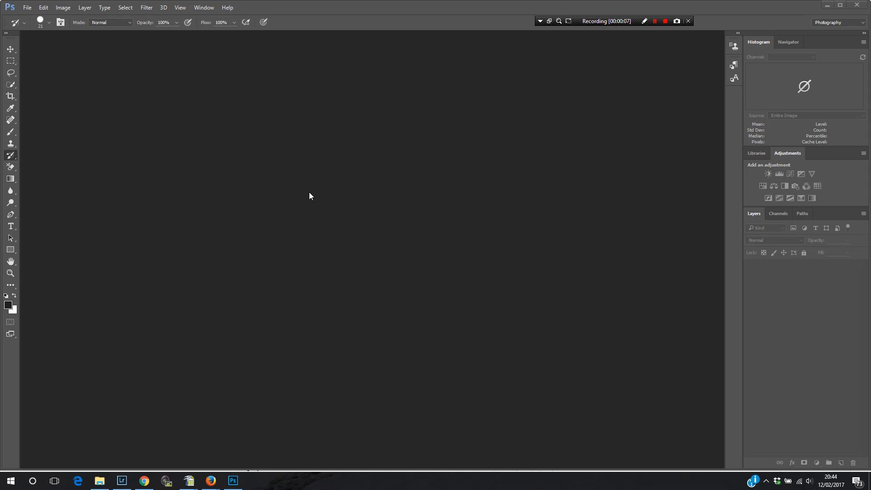
{"action": "mouse_move", "coordinate": [137, 189]}
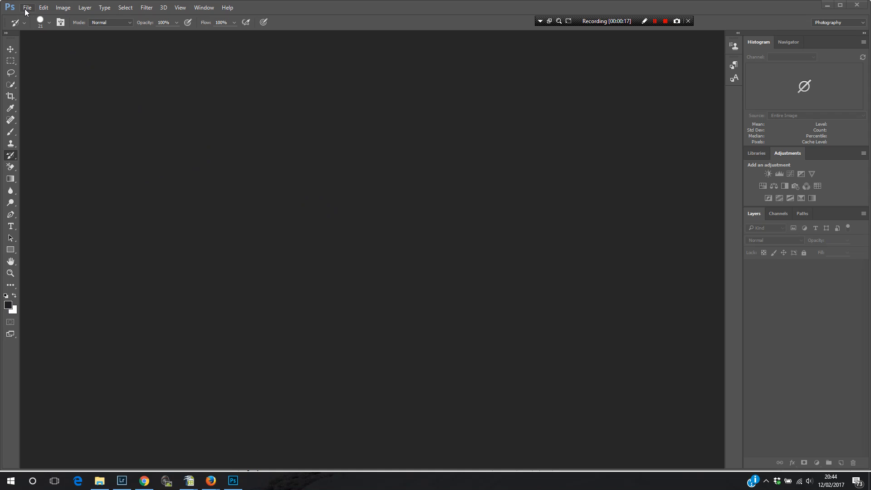
Browse to Documents > Viddyoze and select only the Ollievision logo-reveal-circle video
{"action": "left_click", "coordinate": [28, 8]}
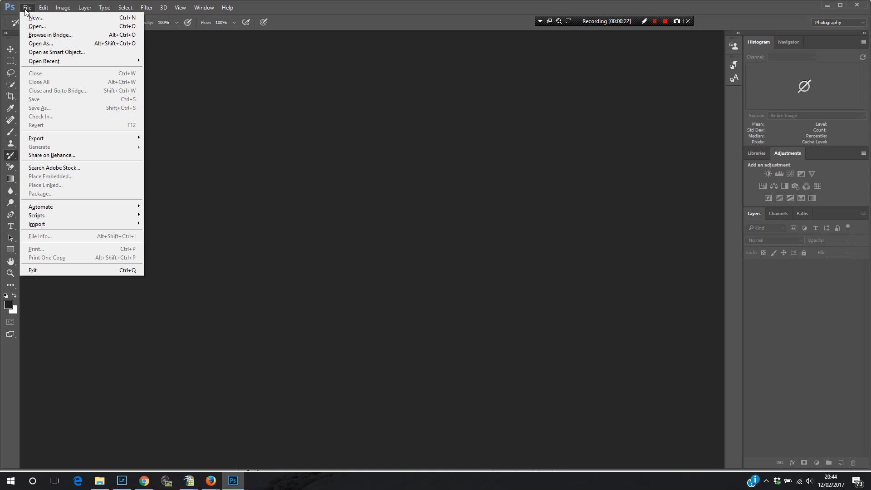
{"action": "mouse_move", "coordinate": [35, 26]}
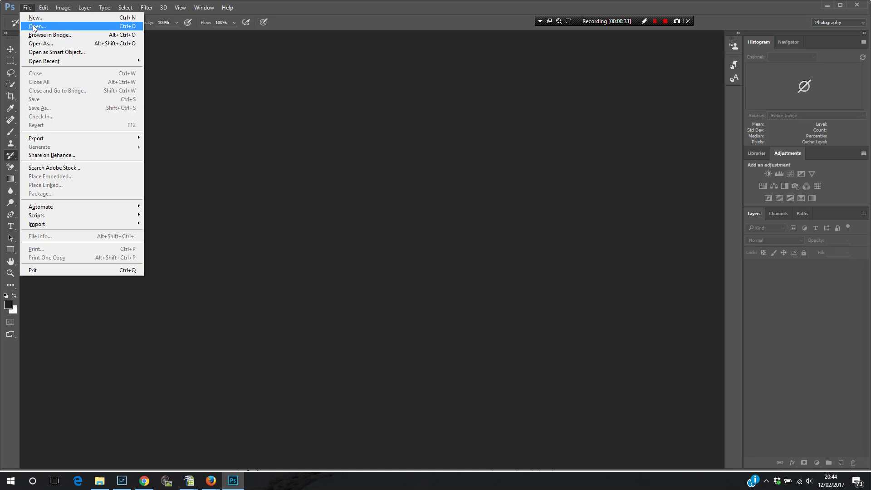
{"action": "mouse_move", "coordinate": [30, 8]}
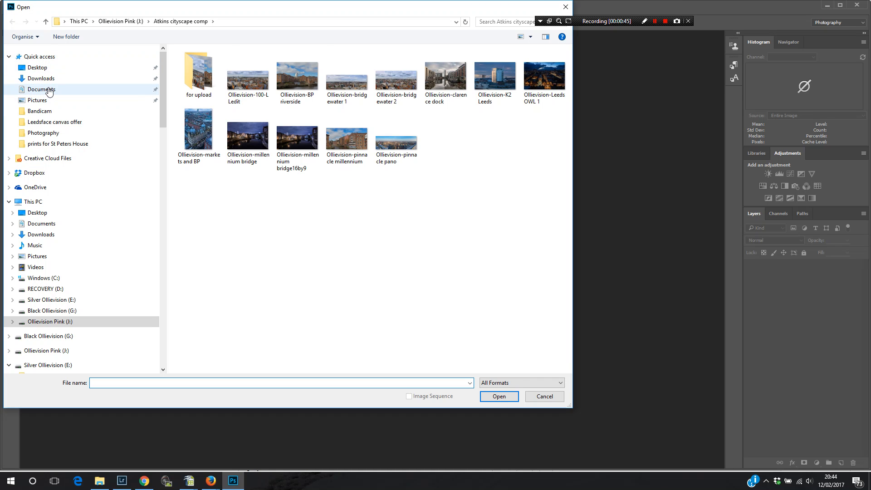
{"action": "left_click", "coordinate": [40, 89]}
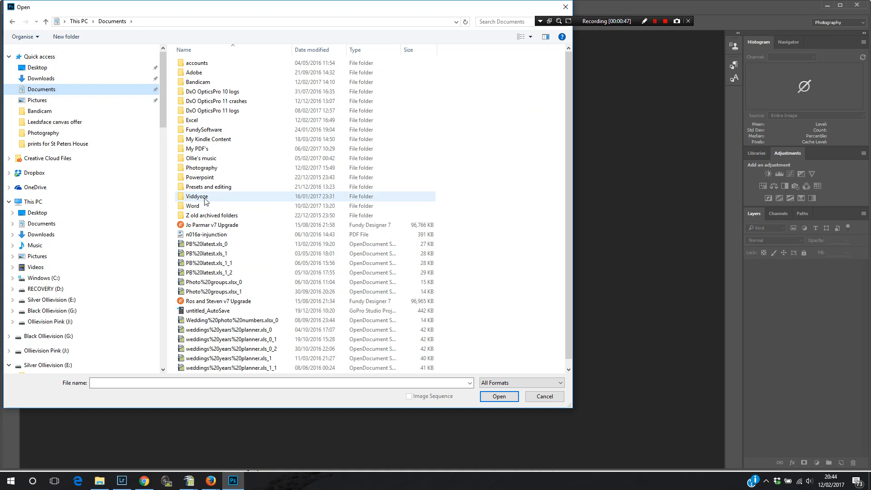
{"action": "double_click", "coordinate": [196, 196]}
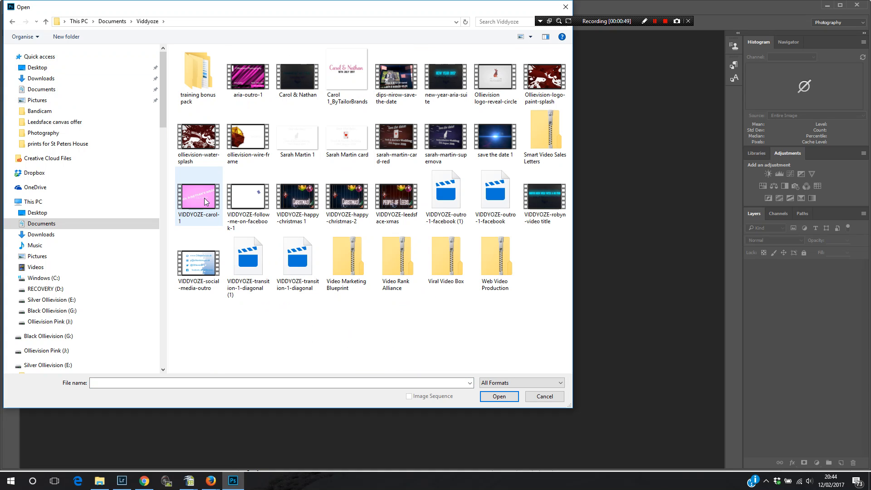
{"action": "mouse_move", "coordinate": [205, 209]}
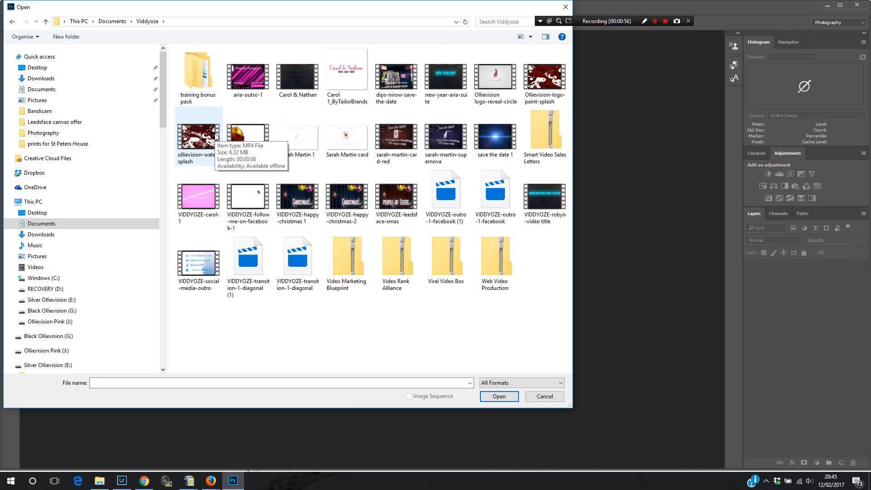
{"action": "left_click", "coordinate": [495, 77]}
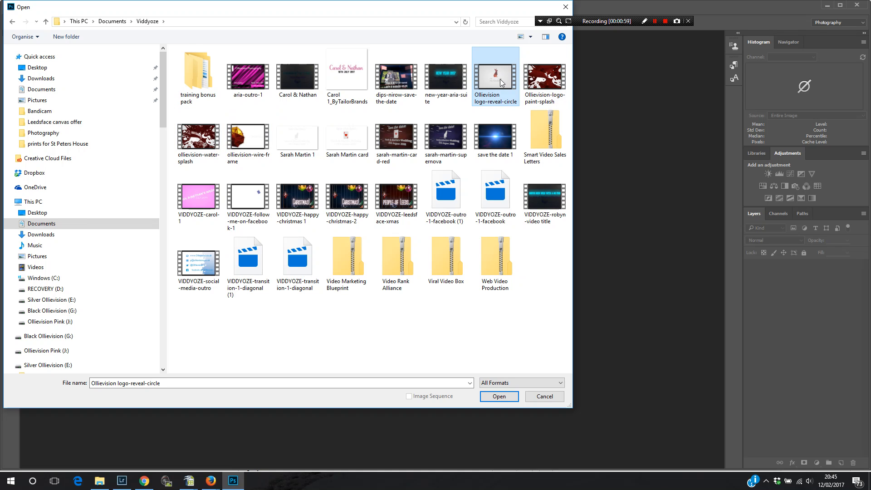
{"action": "mouse_move", "coordinate": [498, 89]}
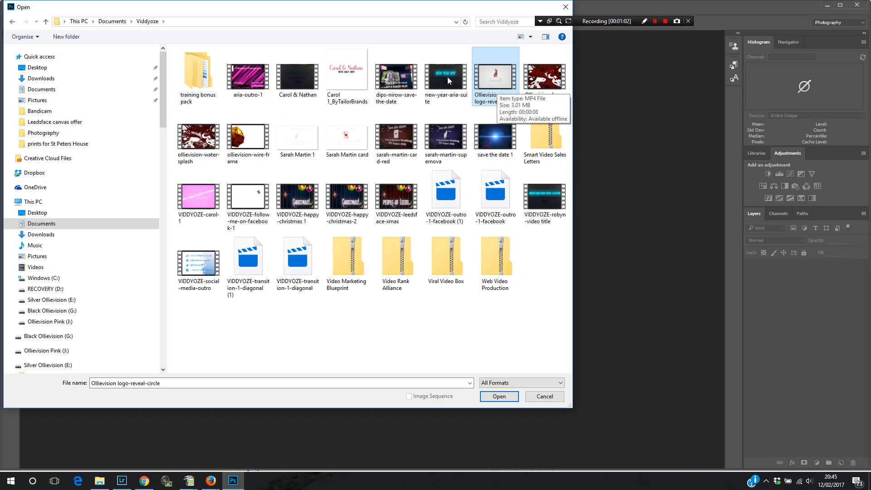
{"action": "left_click", "coordinate": [544, 77]}
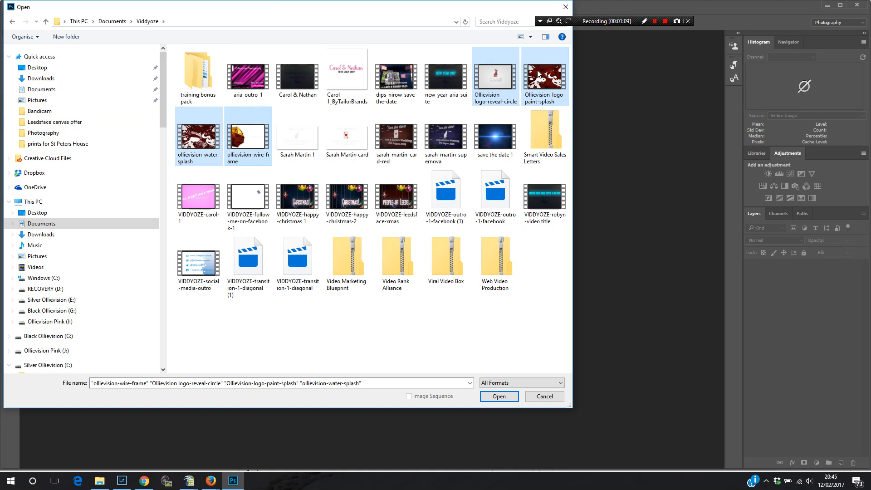
{"action": "left_click", "coordinate": [495, 76]}
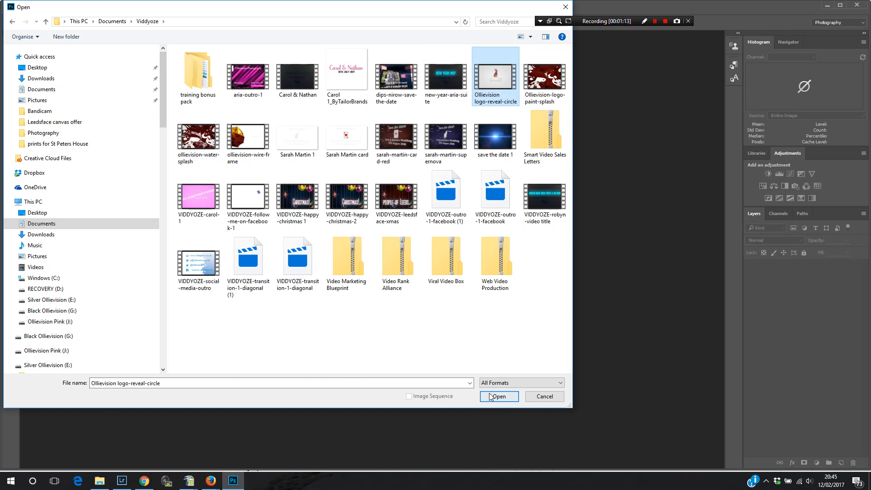
Open the Ollievision logo-reveal-circle video as a document on the timeline
{"action": "left_click", "coordinate": [499, 397]}
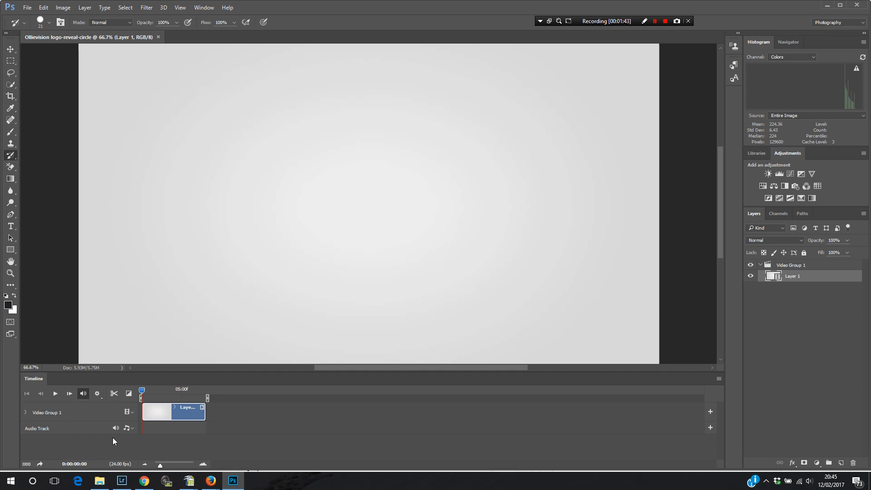
{"action": "mouse_move", "coordinate": [706, 395]}
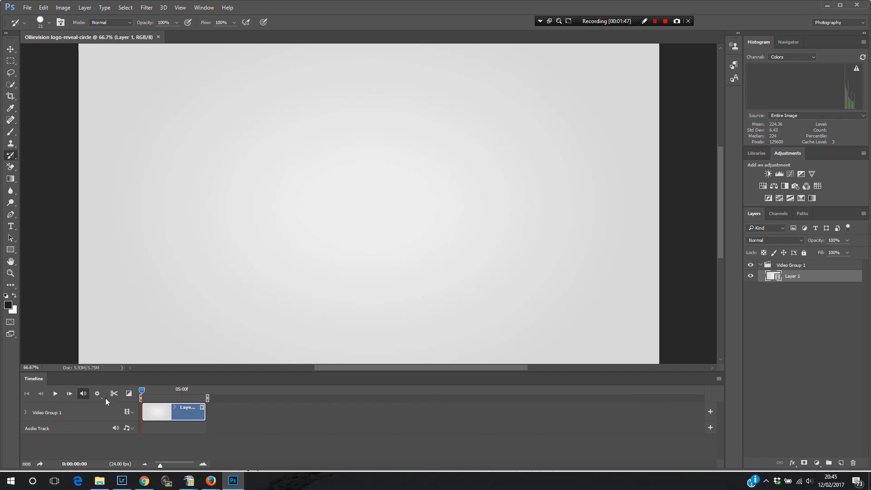
{"action": "mouse_move", "coordinate": [122, 371]}
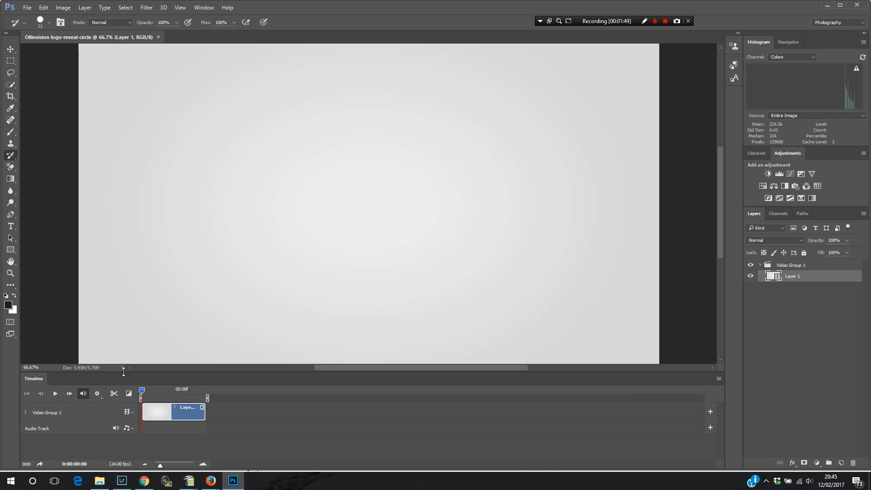
Play the logo clip through to the OLLIEVISION PHOTOGRAPHY logo, then stop playback
{"action": "left_click", "coordinate": [55, 393]}
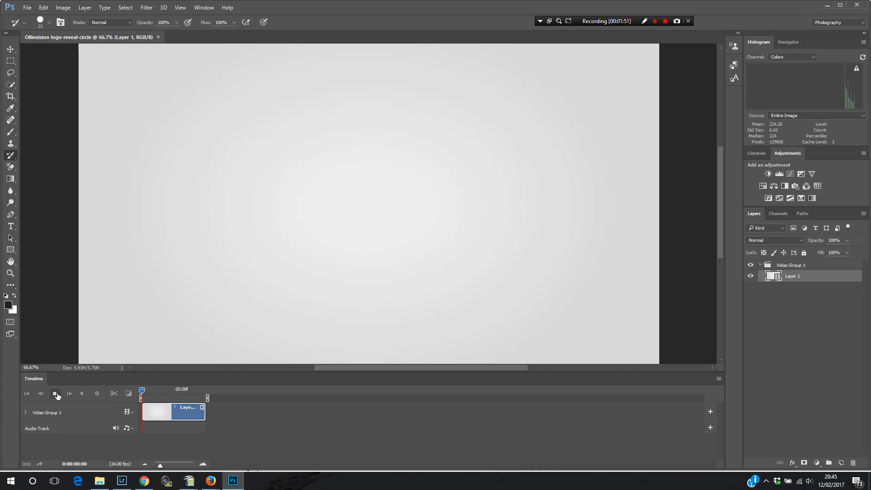
{"action": "left_click", "coordinate": [55, 393]}
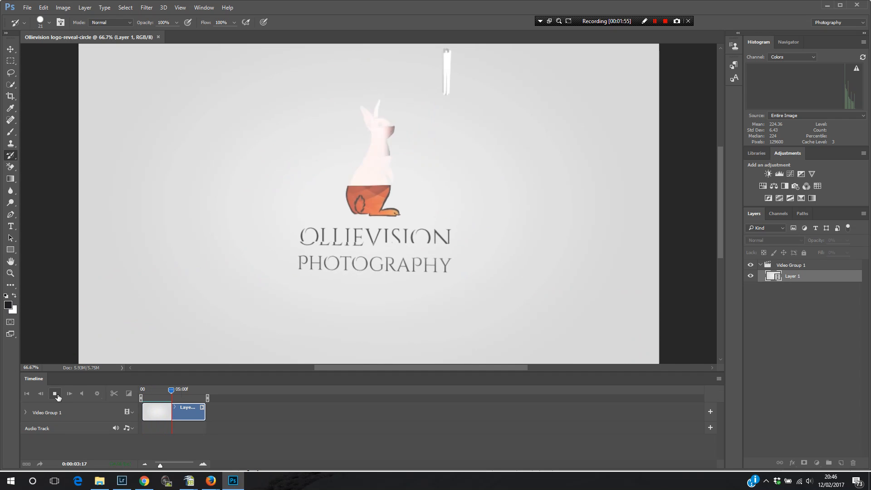
{"action": "left_click", "coordinate": [55, 393]}
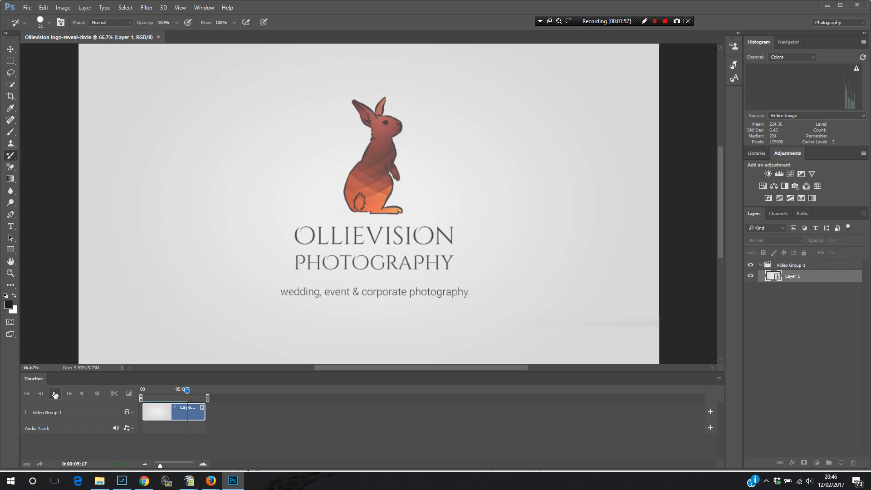
{"action": "left_click", "coordinate": [54, 393]}
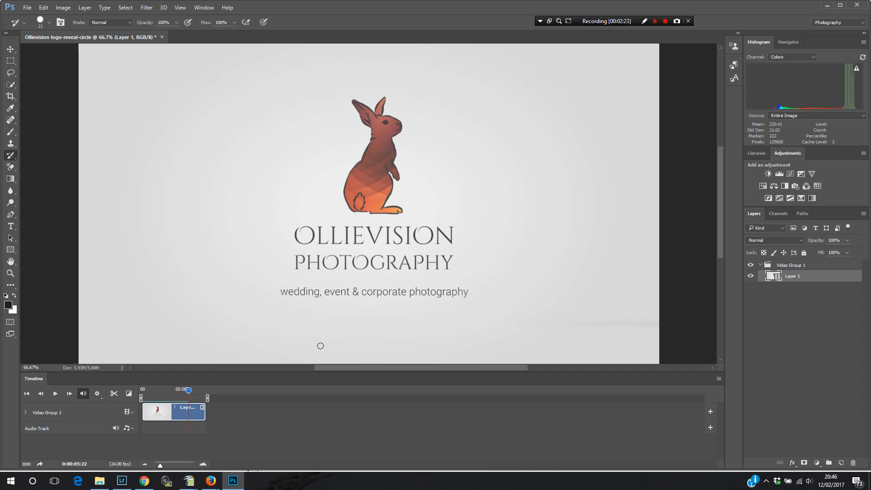
{"action": "mouse_move", "coordinate": [378, 345]}
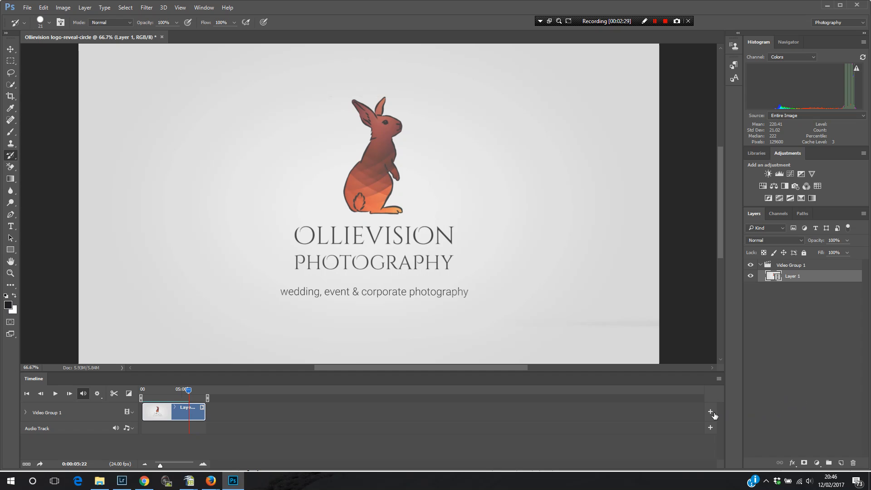
{"action": "mouse_move", "coordinate": [710, 412]}
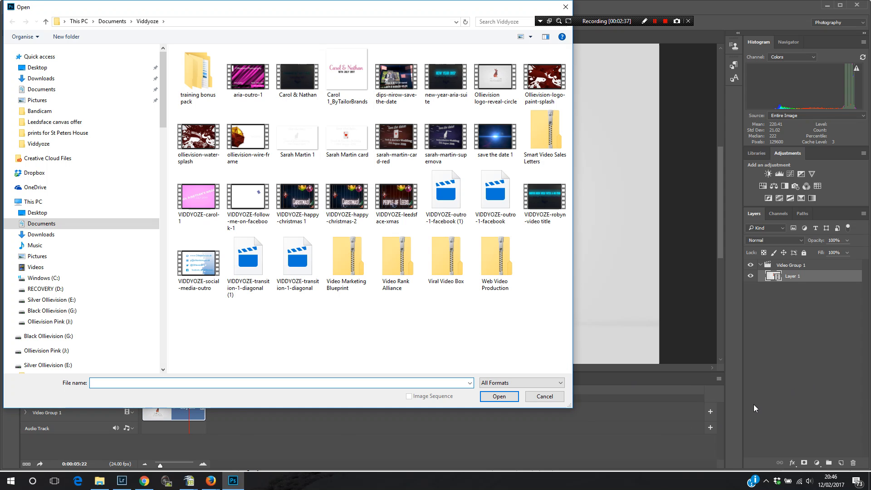
Add the VIDDYOZE-happy-christmas 1 clip after the logo clip in Video Group 1
{"action": "left_click", "coordinate": [297, 76]}
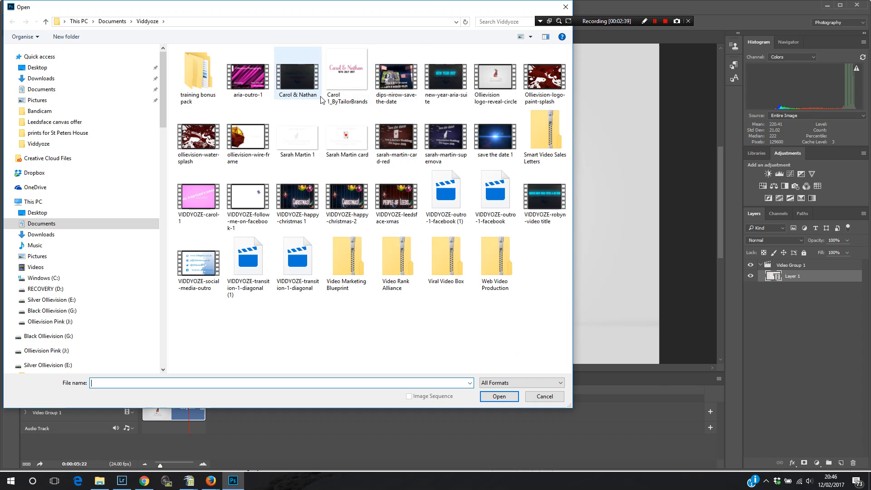
{"action": "left_click", "coordinate": [346, 68]}
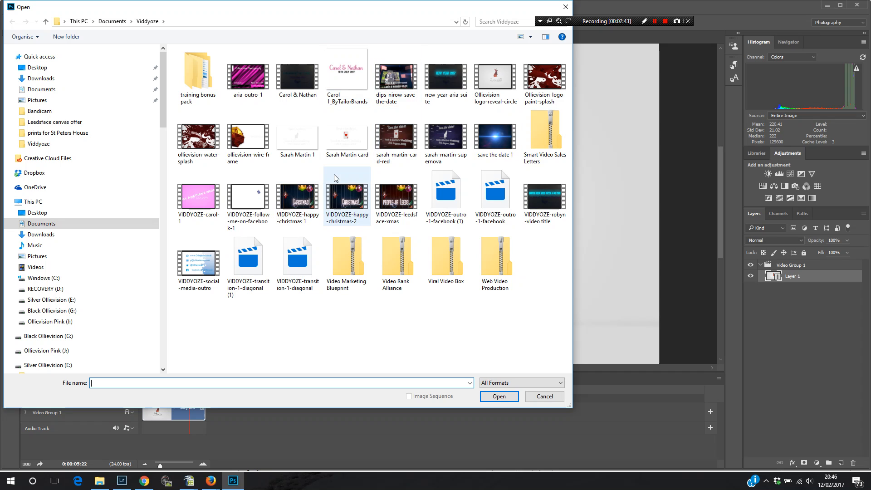
{"action": "left_click", "coordinate": [297, 195]}
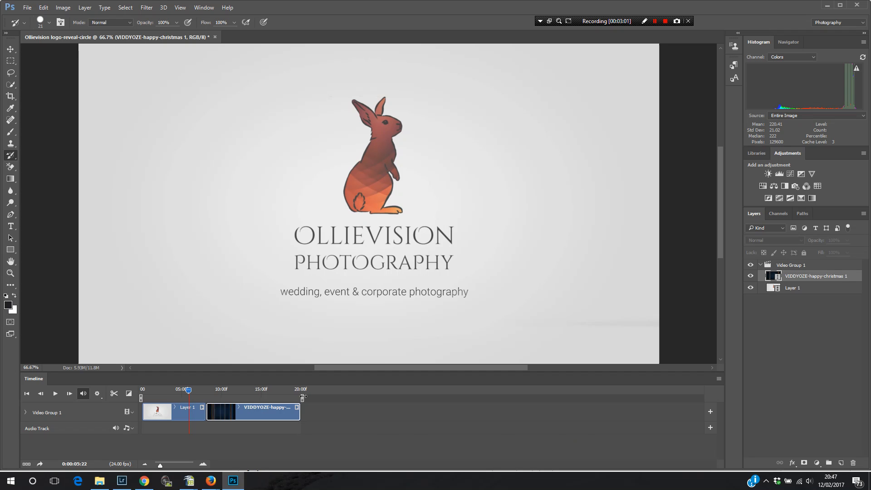
{"action": "mouse_move", "coordinate": [721, 415]}
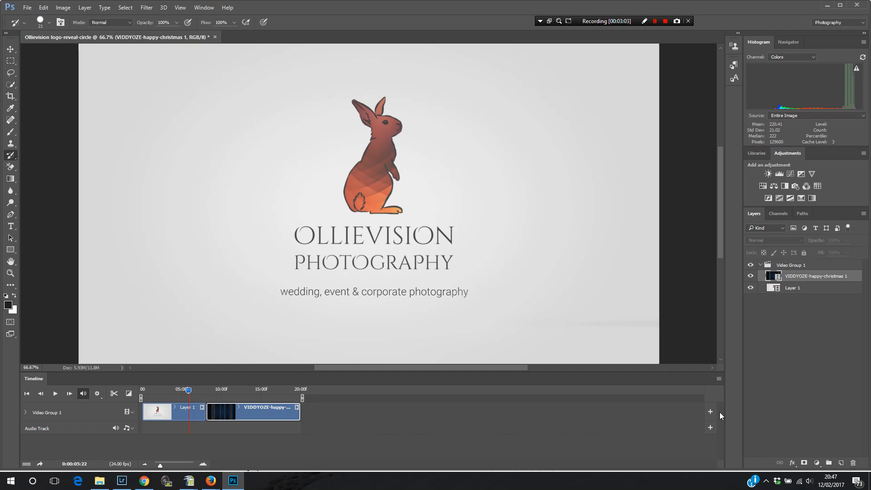
{"action": "mouse_move", "coordinate": [711, 412]}
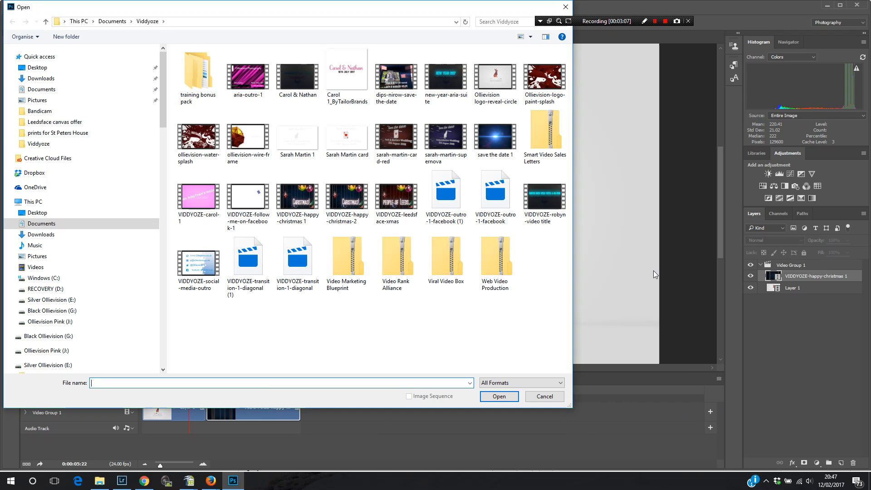
{"action": "mouse_move", "coordinate": [173, 146]}
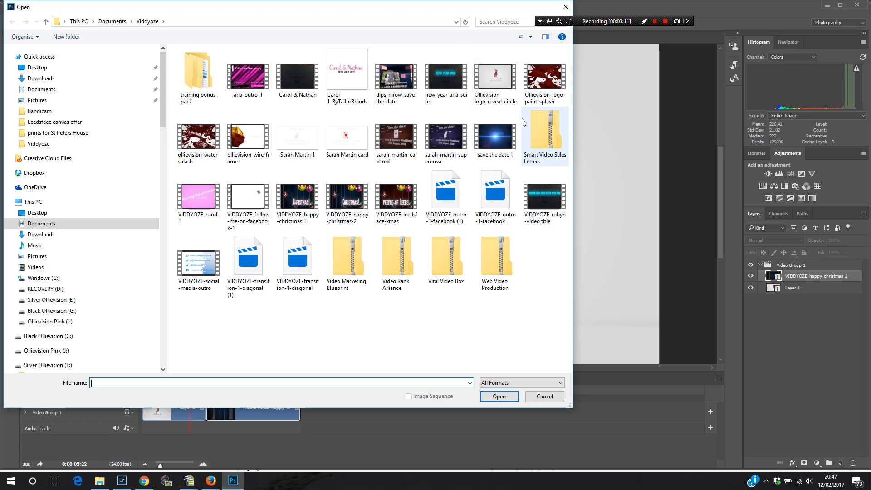
Add aria-outro-1 as the third clip, then preview the sequence and pause on CHRISTMAS!
{"action": "left_click", "coordinate": [247, 75]}
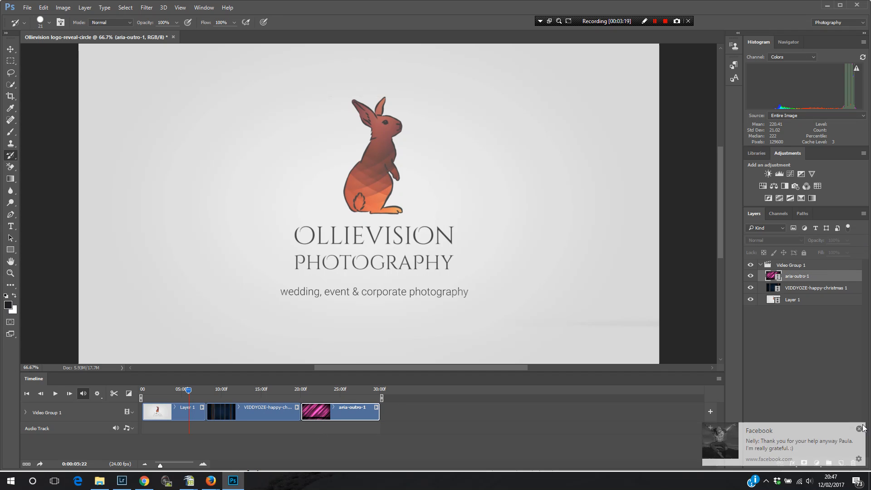
{"action": "left_click", "coordinate": [859, 428]}
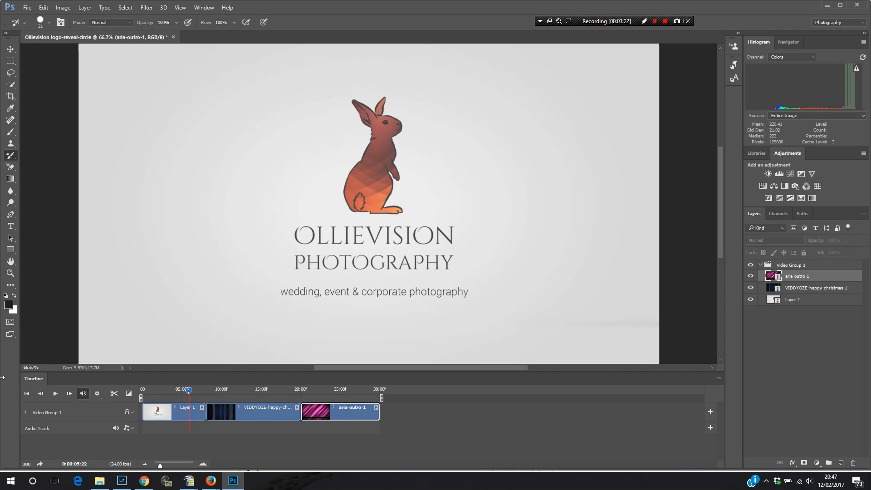
{"action": "left_click", "coordinate": [54, 393]}
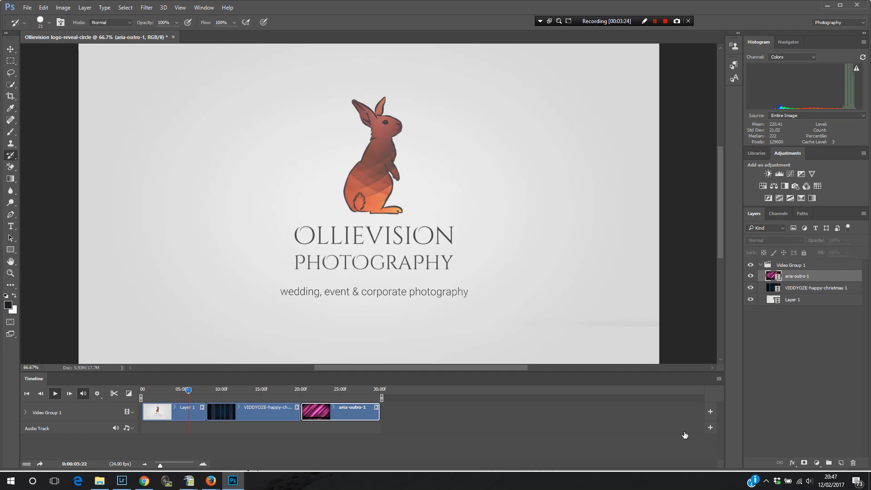
{"action": "left_click", "coordinate": [55, 393]}
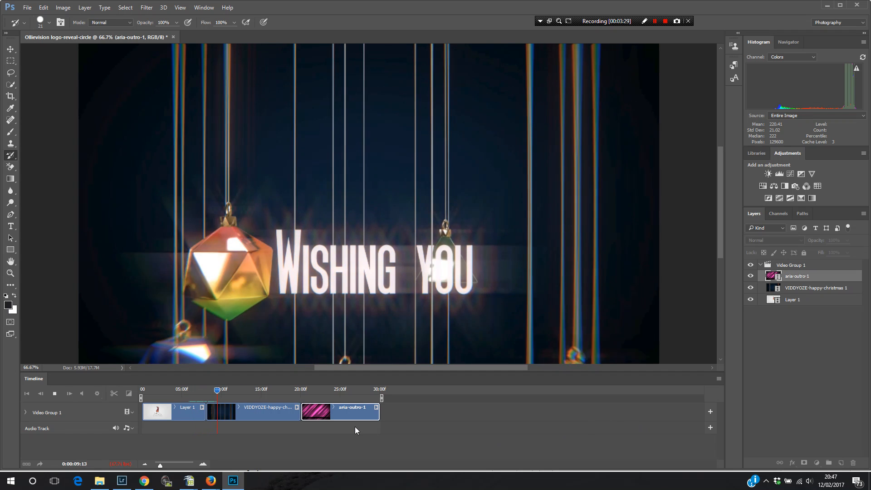
{"action": "left_click", "coordinate": [233, 389]}
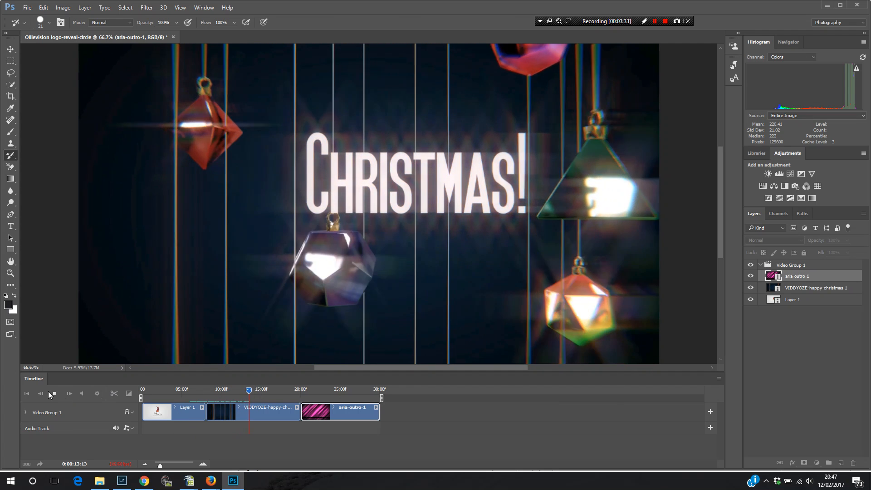
{"action": "left_click", "coordinate": [54, 393]}
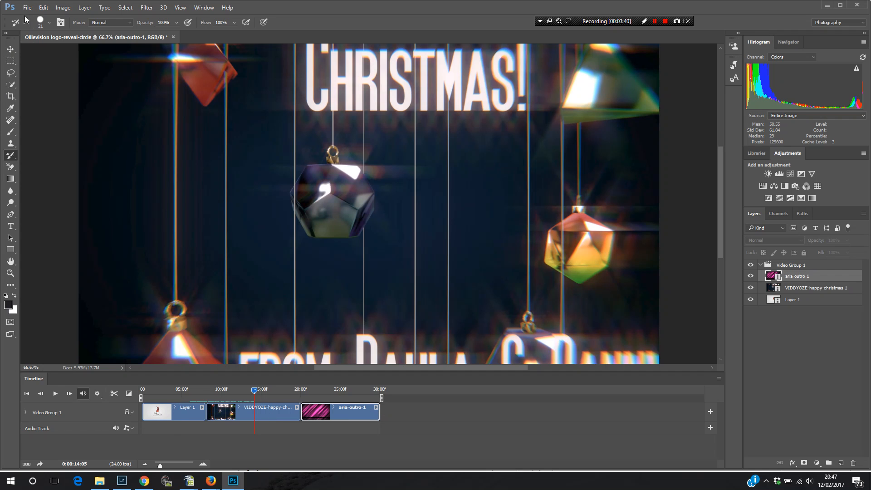
{"action": "left_click", "coordinate": [28, 9]}
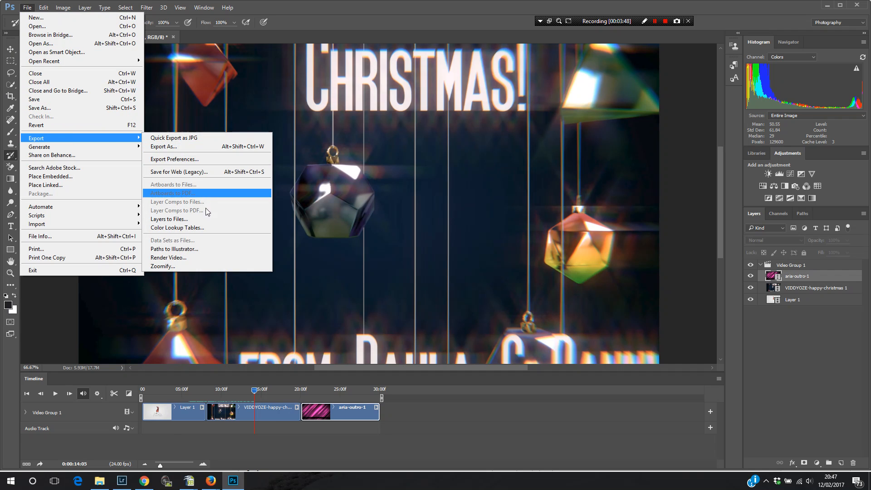
{"action": "mouse_move", "coordinate": [185, 257]}
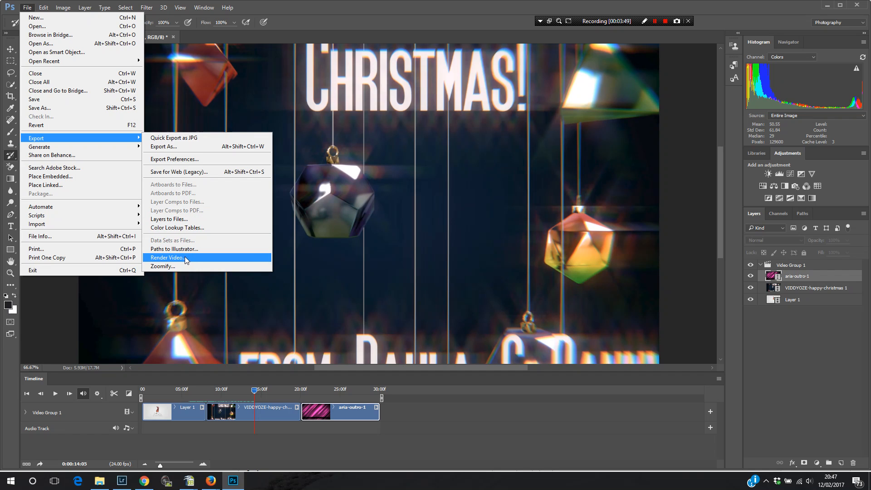
Open Export > Render Video from the File menu
{"action": "left_click", "coordinate": [167, 257]}
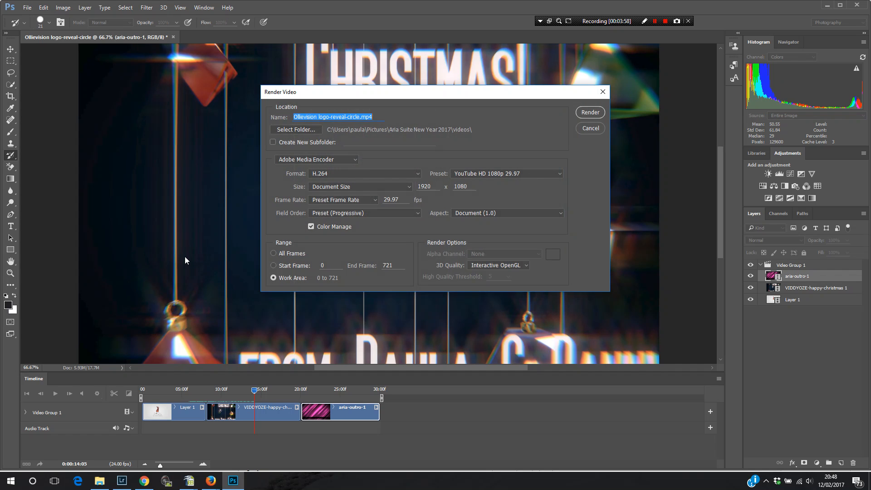
{"action": "mouse_move", "coordinate": [174, 242]}
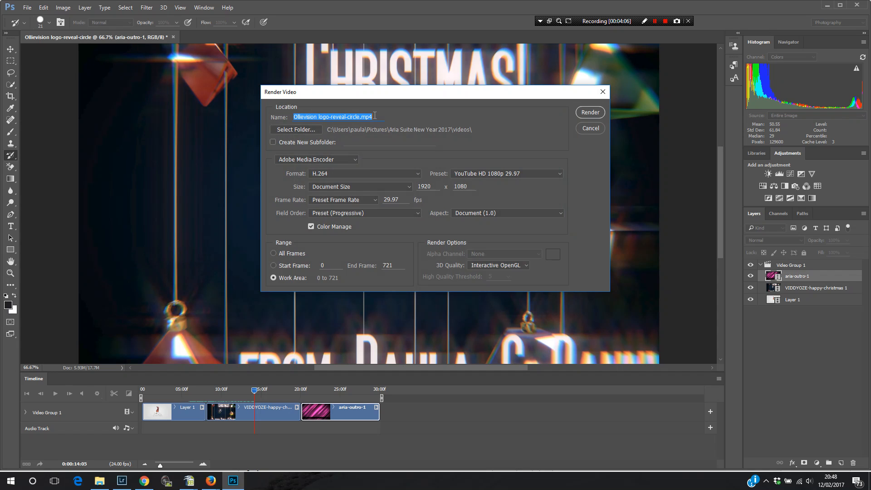
{"action": "mouse_move", "coordinate": [258, 121]}
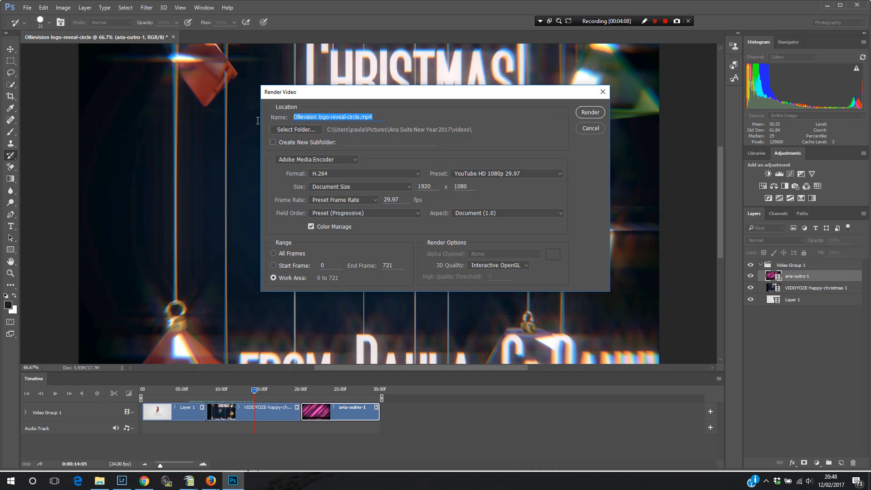
Name the render 'test' and set its destination folder to Desktop
{"action": "type", "text": "test"}
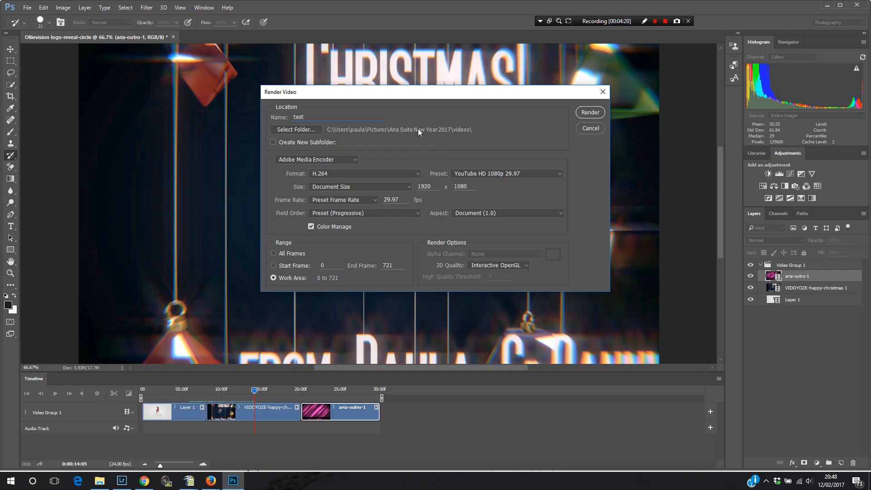
{"action": "mouse_move", "coordinate": [421, 136]}
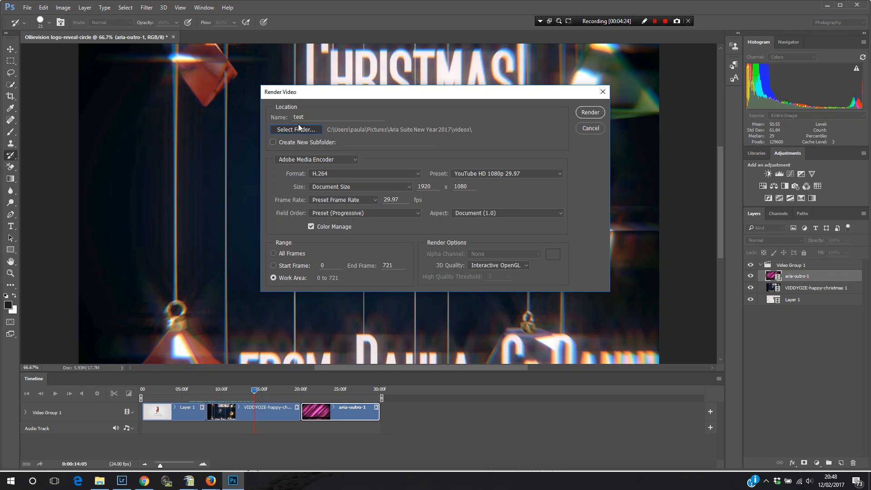
{"action": "left_click", "coordinate": [295, 130]}
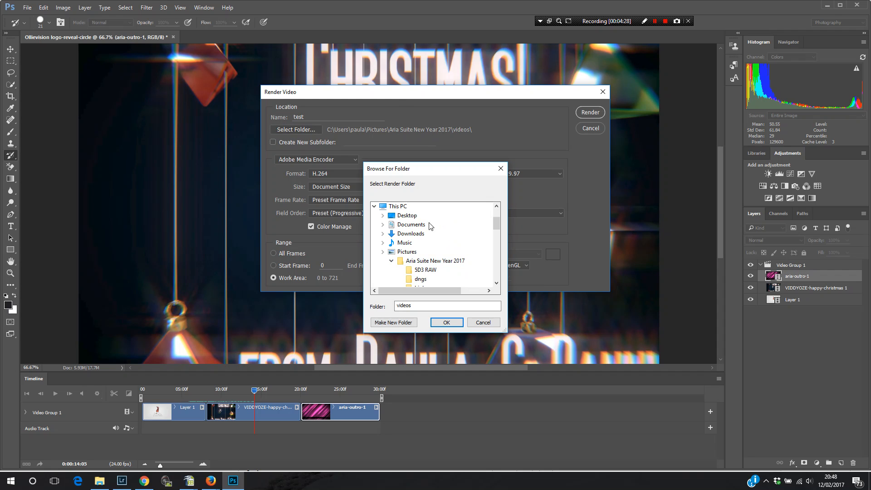
{"action": "left_click", "coordinate": [407, 215]}
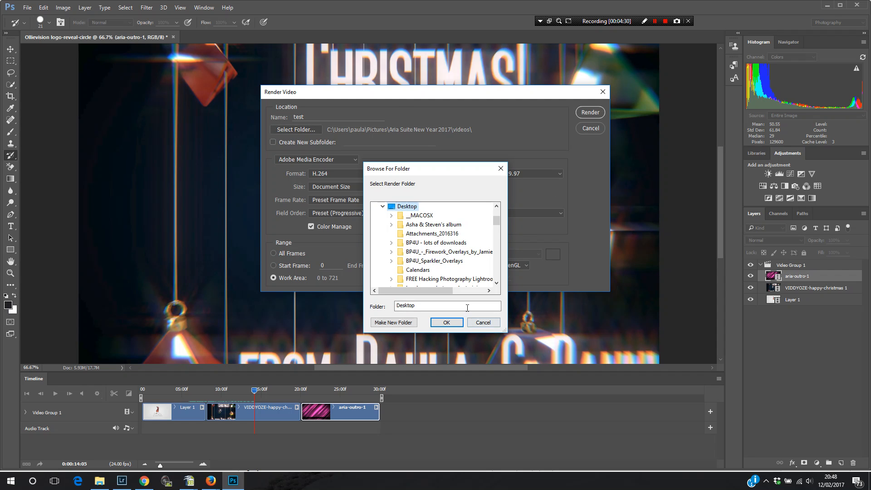
{"action": "left_click", "coordinate": [446, 322]}
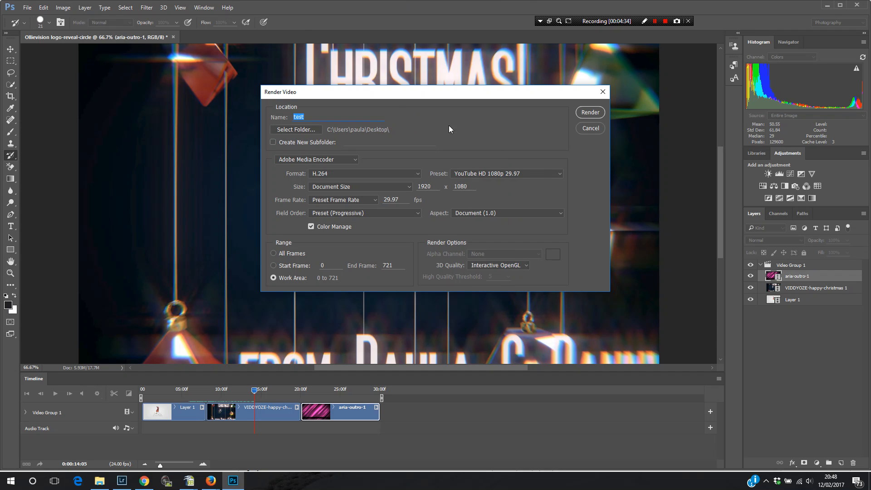
{"action": "mouse_move", "coordinate": [481, 189]}
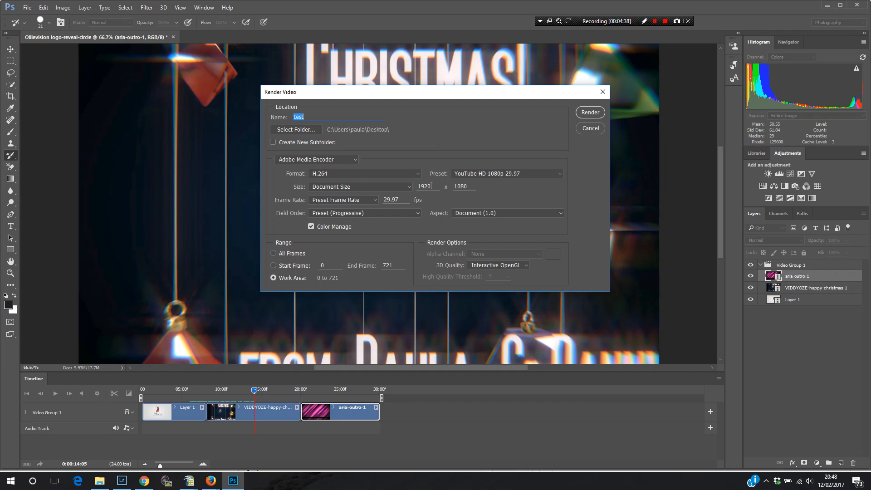
{"action": "mouse_move", "coordinate": [363, 191]}
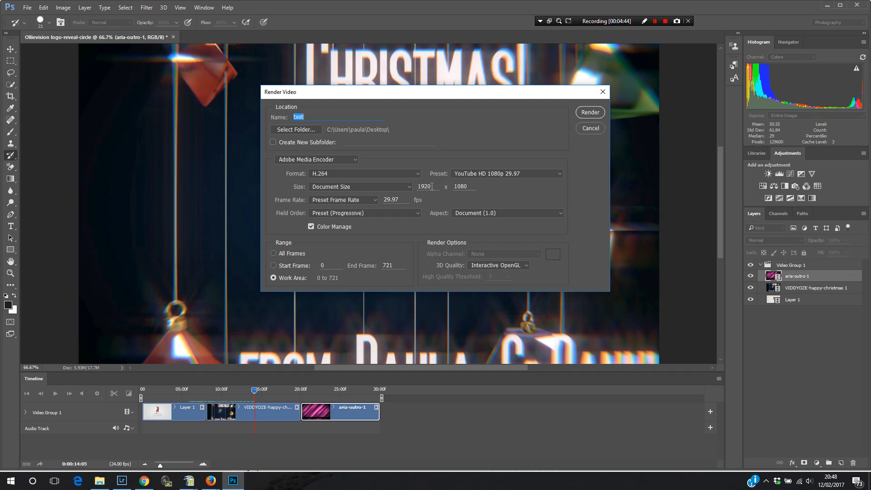
{"action": "mouse_move", "coordinate": [431, 180]}
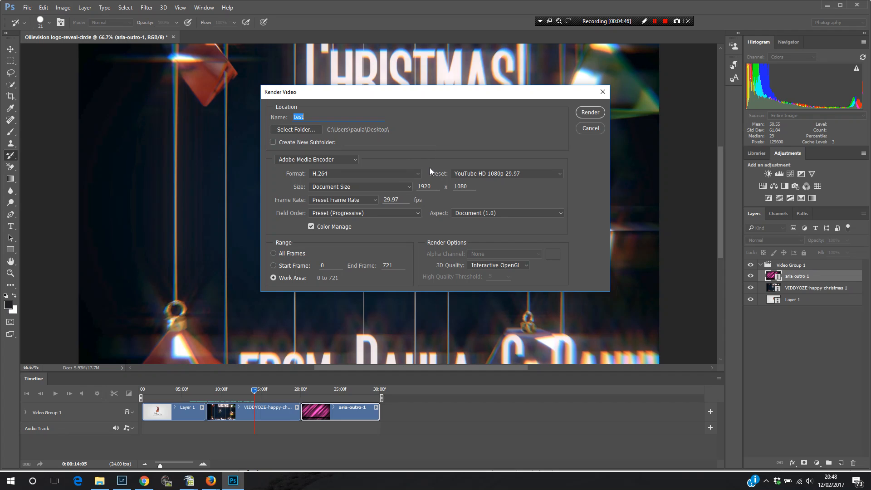
{"action": "mouse_move", "coordinate": [487, 180]}
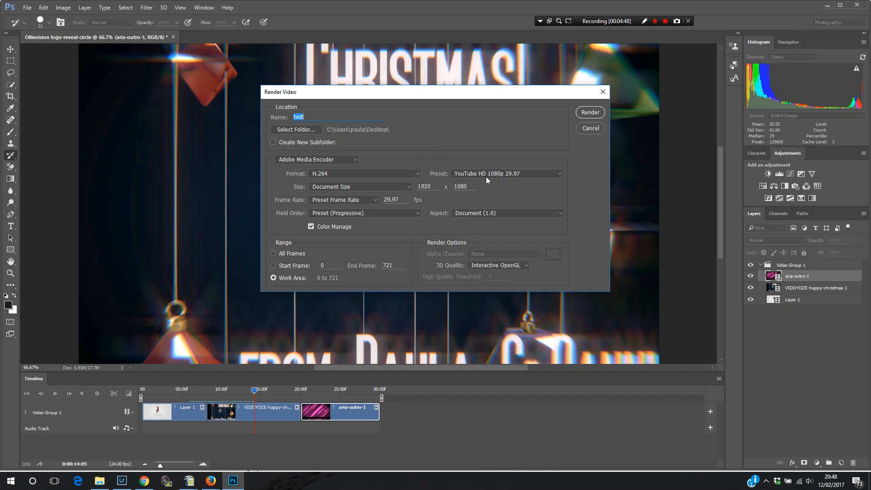
{"action": "mouse_move", "coordinate": [502, 175]}
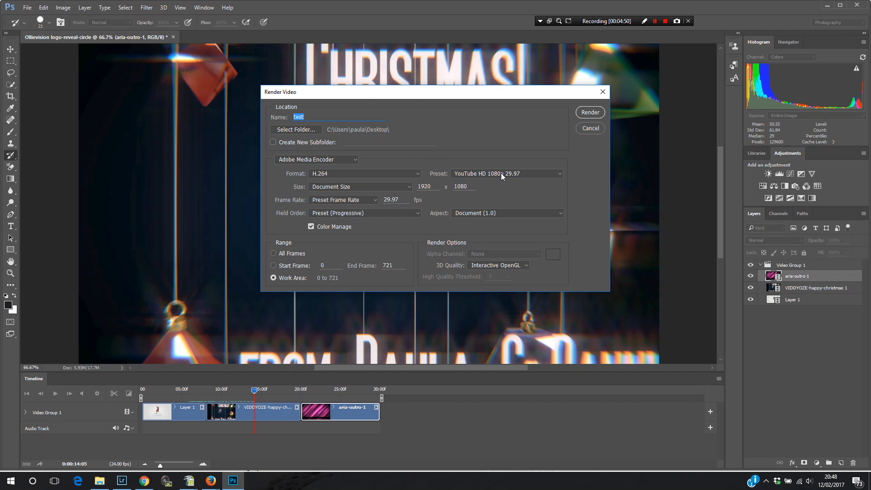
{"action": "mouse_move", "coordinate": [448, 178]}
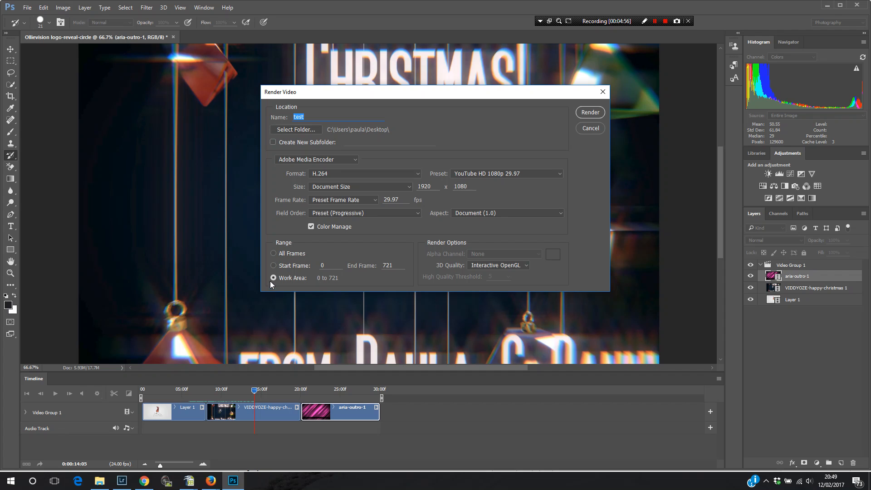
{"action": "mouse_move", "coordinate": [276, 282]}
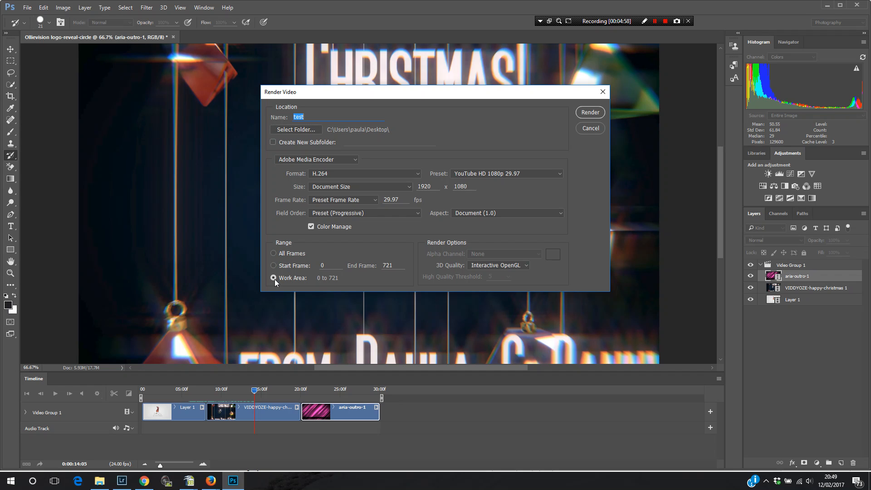
{"action": "mouse_move", "coordinate": [315, 112]}
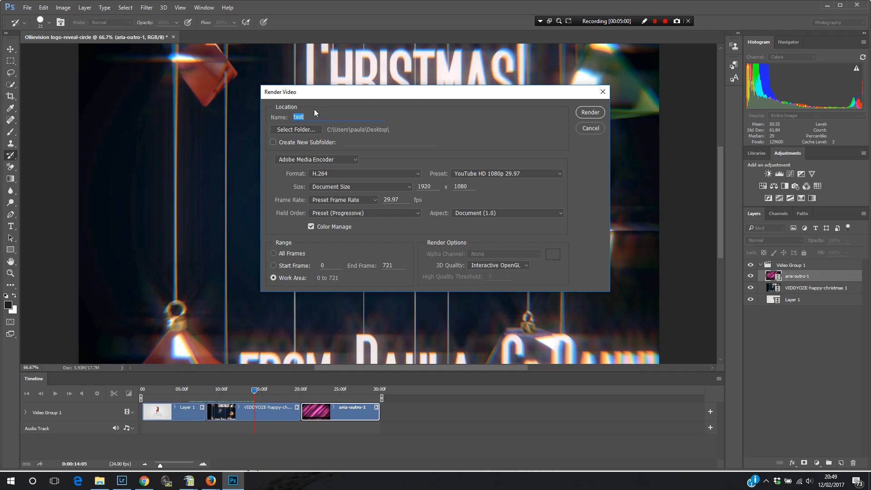
{"action": "mouse_move", "coordinate": [450, 165]}
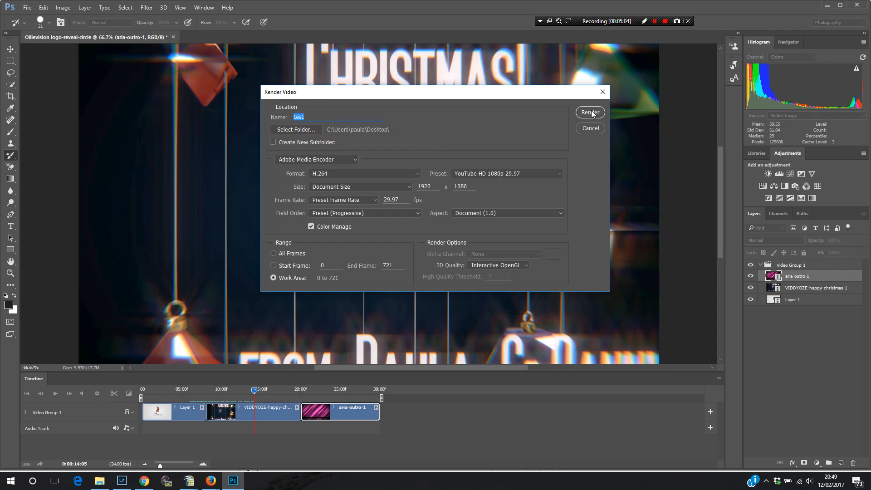
{"action": "mouse_move", "coordinate": [565, 144]}
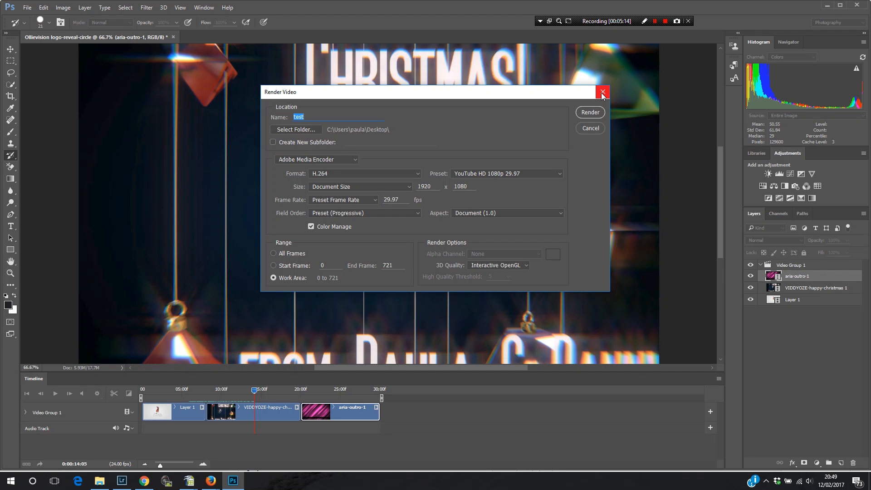
Close the H.264 1080p Render Video dialog without rendering
{"action": "left_click", "coordinate": [602, 92]}
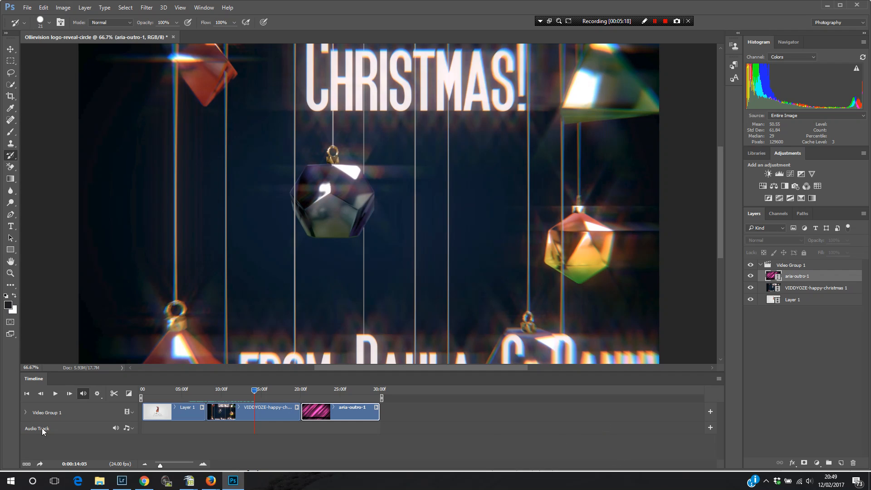
{"action": "mouse_move", "coordinate": [93, 435]}
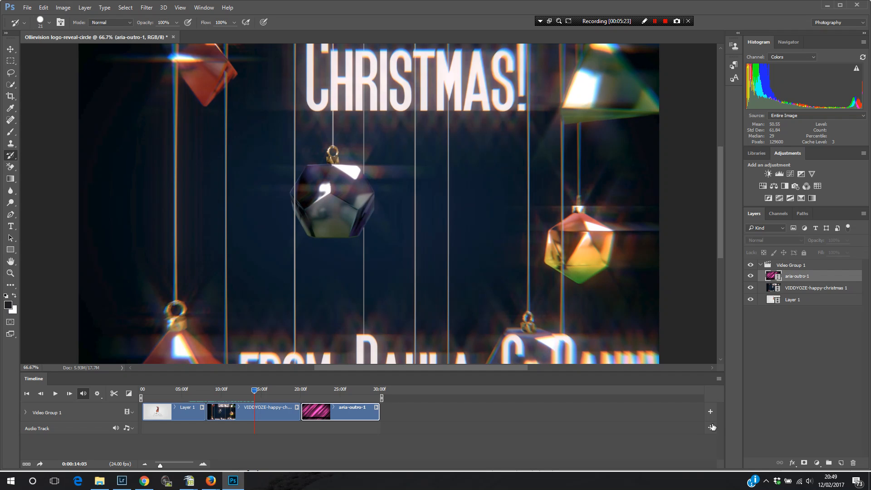
{"action": "mouse_move", "coordinate": [709, 427]}
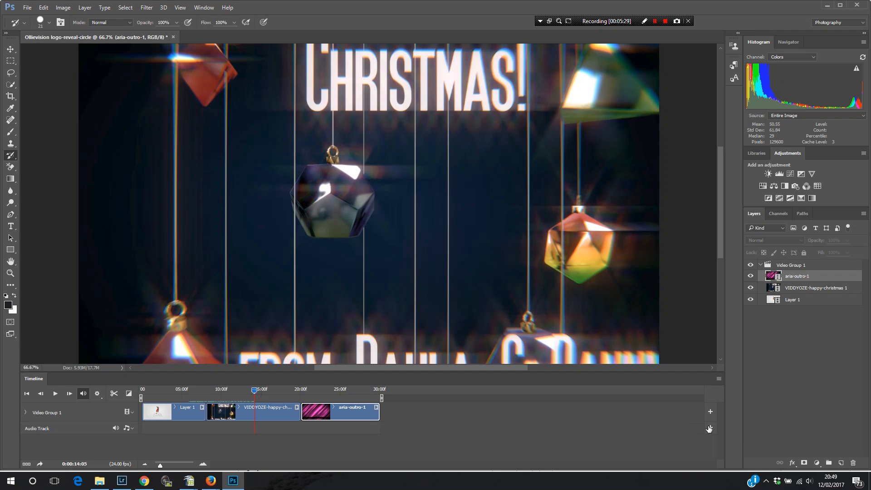
{"action": "mouse_move", "coordinate": [808, 441]}
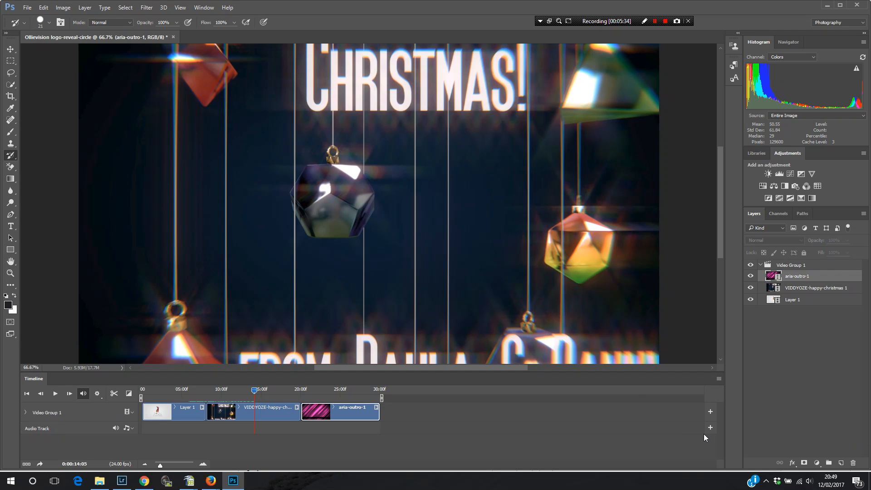
{"action": "mouse_move", "coordinate": [380, 431]}
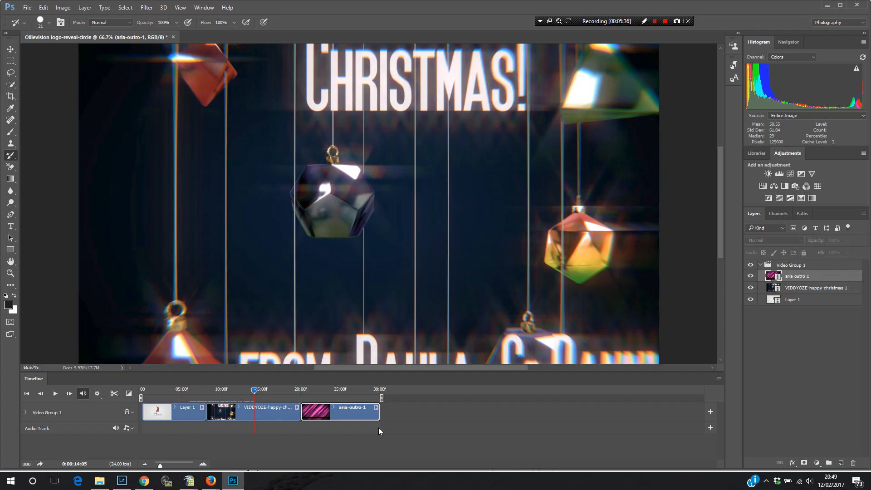
{"action": "mouse_move", "coordinate": [451, 391]}
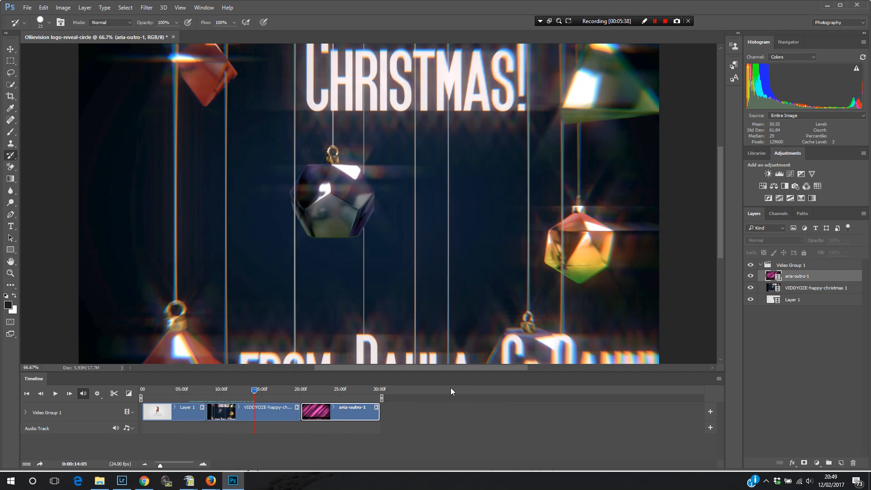
{"action": "mouse_move", "coordinate": [599, 332]}
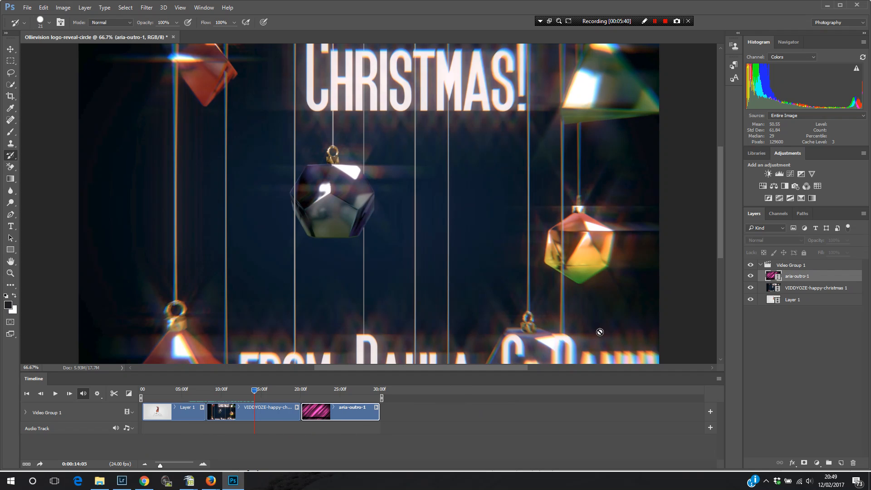
{"action": "mouse_move", "coordinate": [639, 293]}
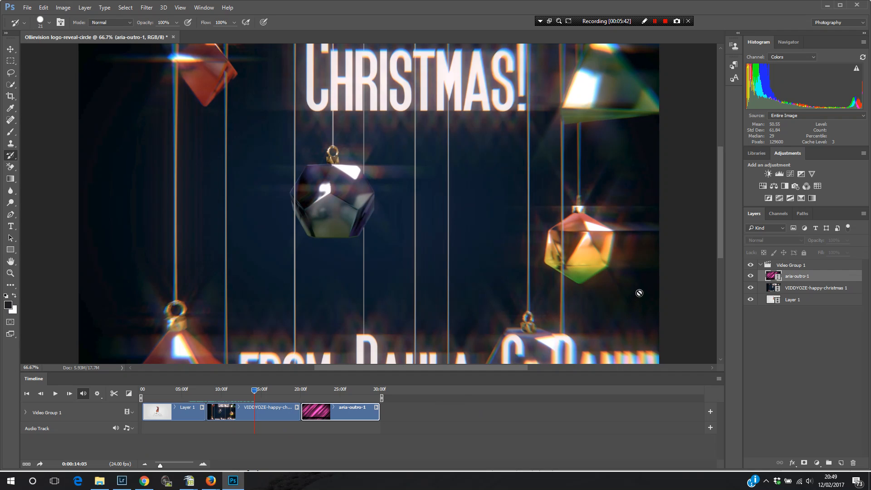